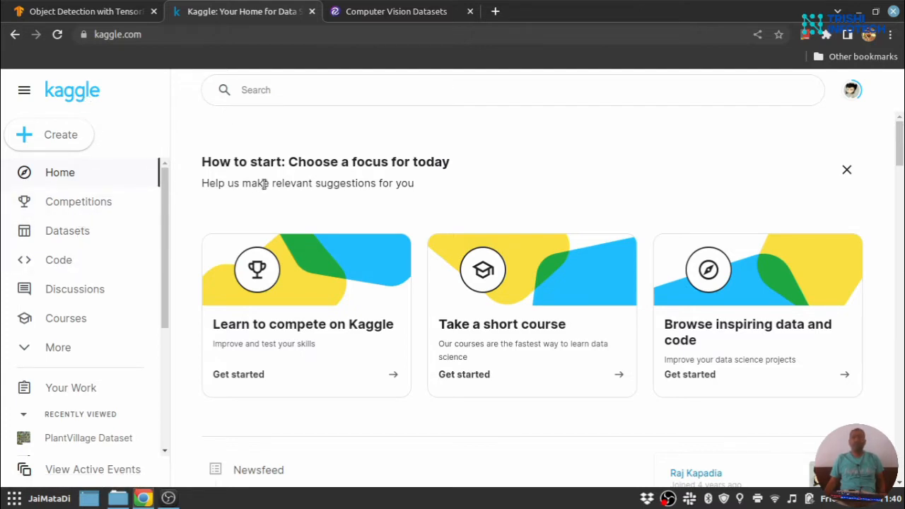
Switch from the Kaggle home page to the Roboflow 'Computer Vision Datasets' browser tab.
click(396, 12)
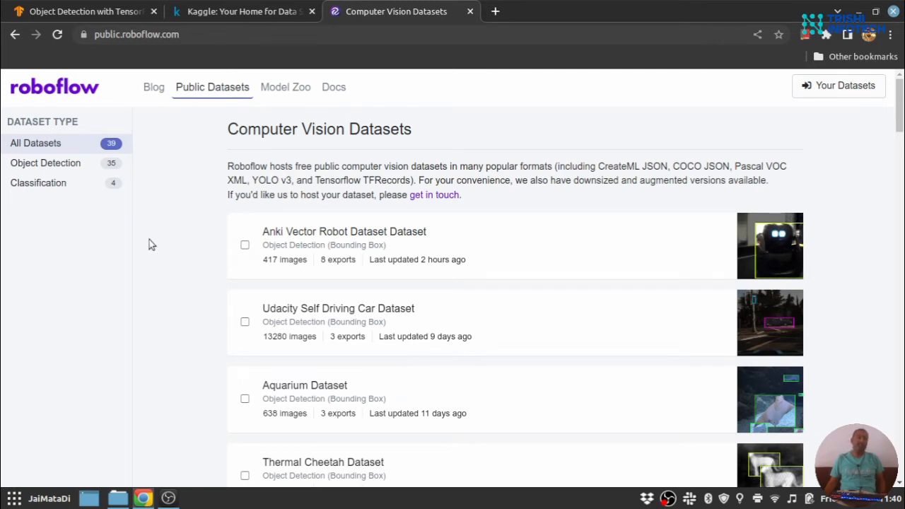
mouse_move(210, 216)
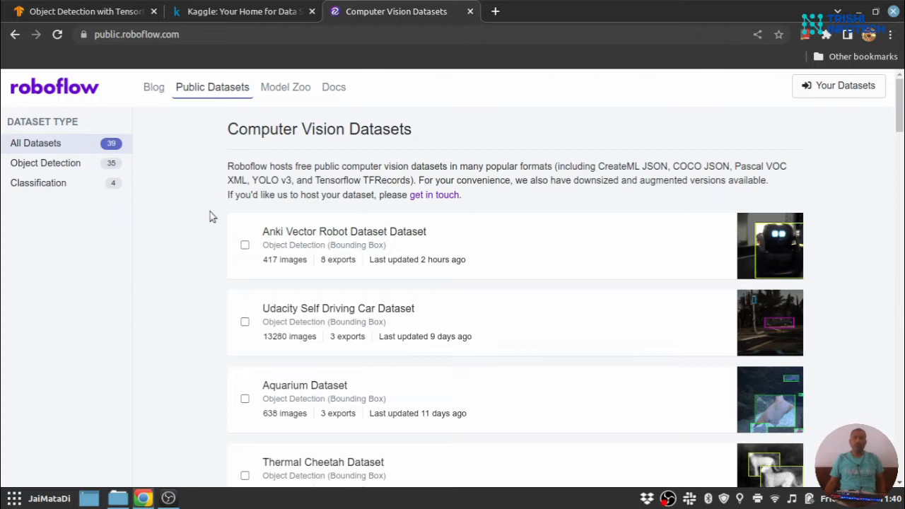
Filter Roboflow's public datasets by the Object Detection type, listing 35 datasets.
click(45, 162)
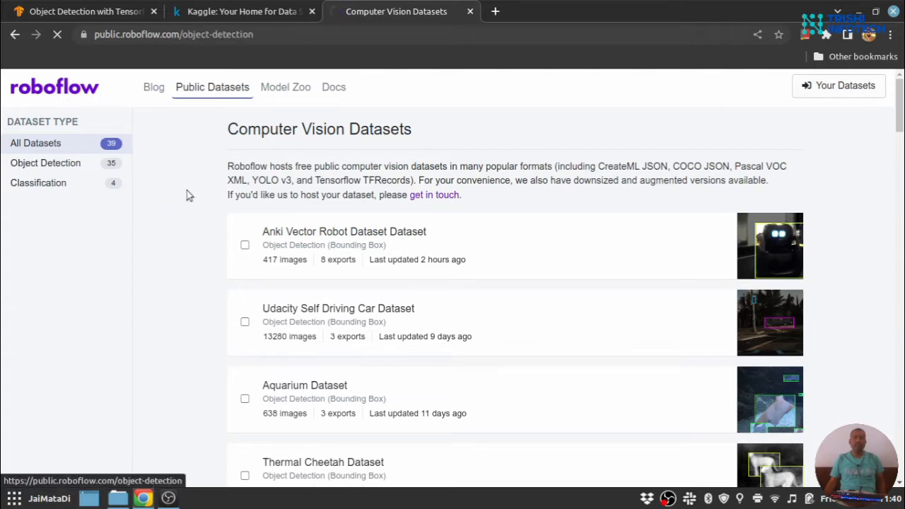
click(45, 163)
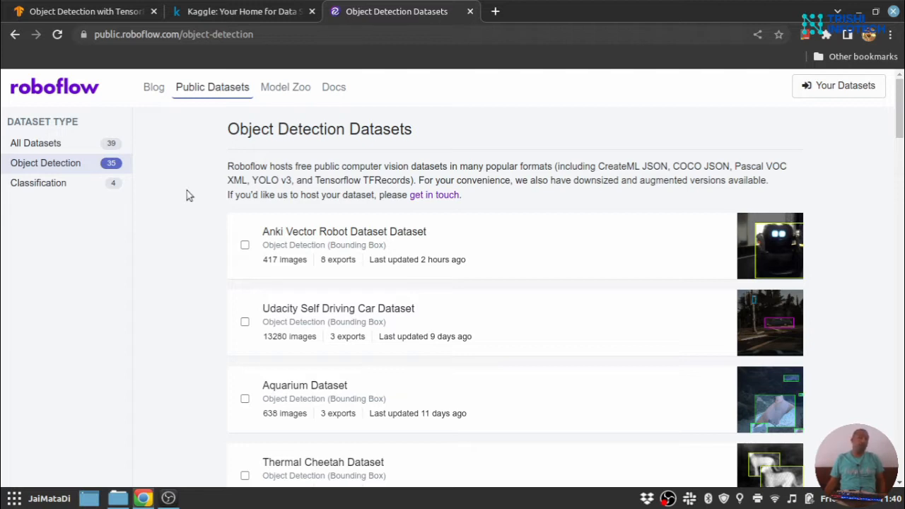
mouse_move(304, 385)
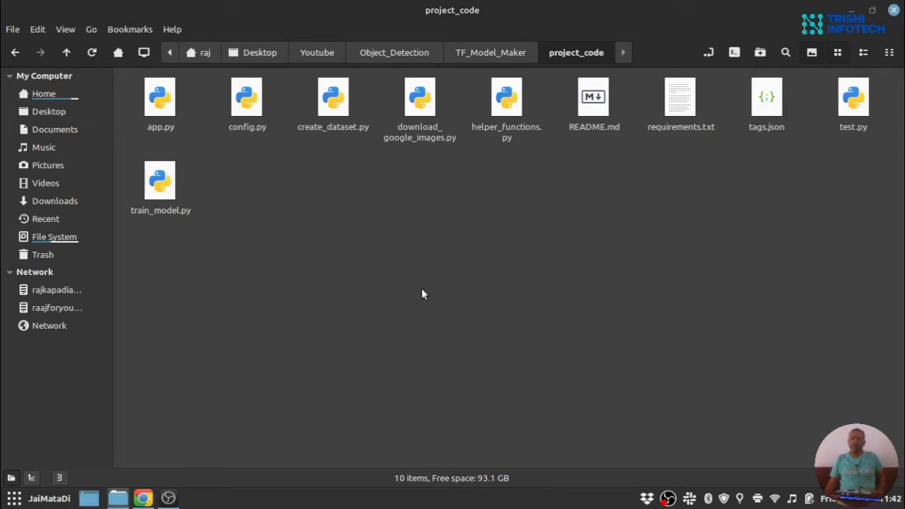
mouse_move(528, 262)
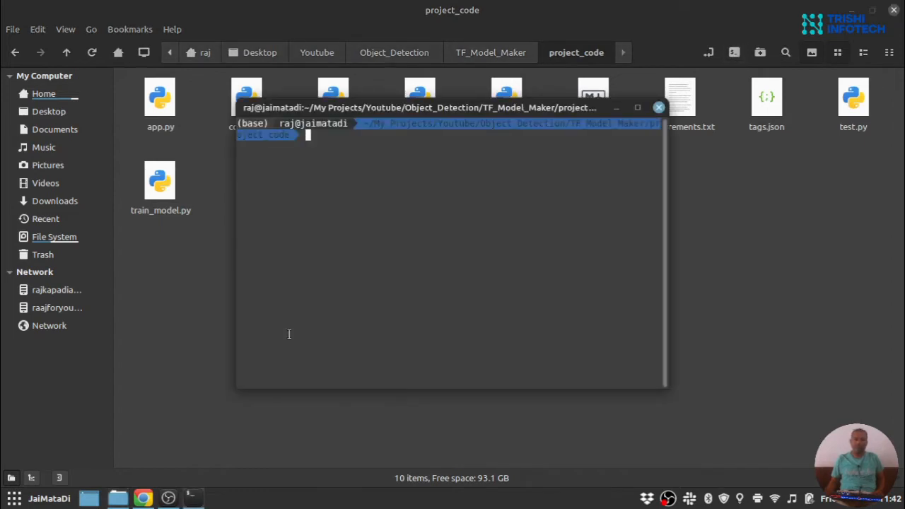
Run 'code .' in the project_code terminal to open the project in VS Code.
text(code .)
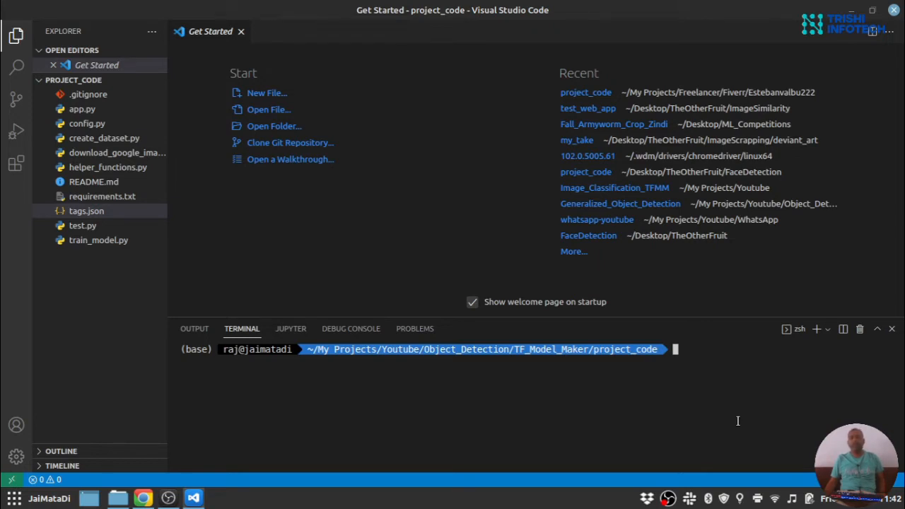
mouse_move(608, 421)
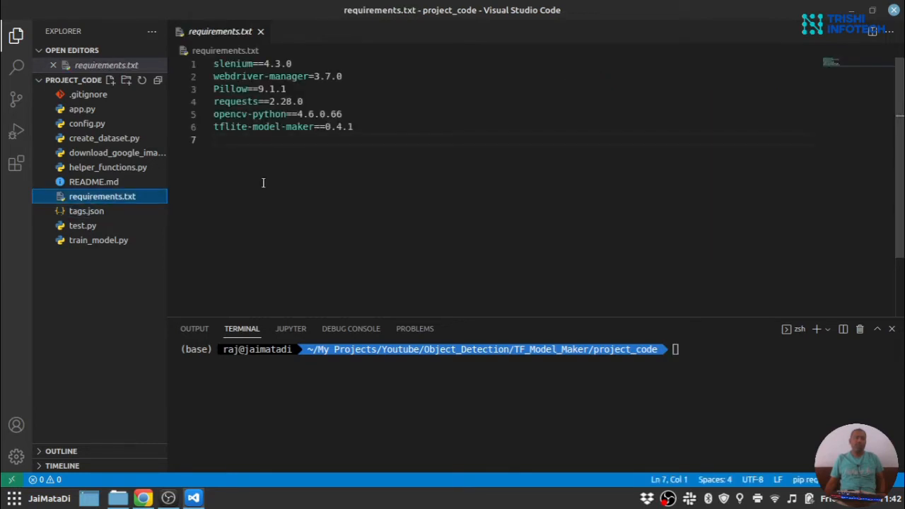
mouse_move(255, 204)
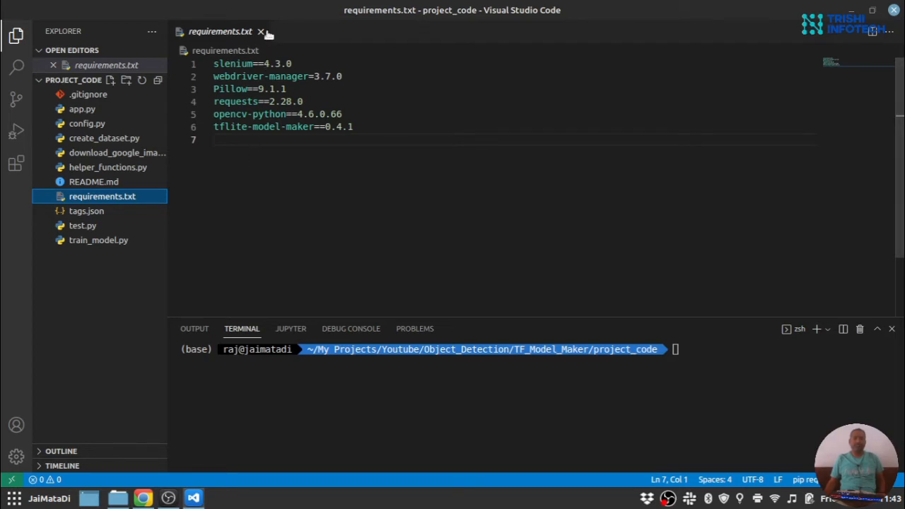
Close requirements.txt and run 'conda activate envyoutube38' in the integrated terminal.
click(262, 31)
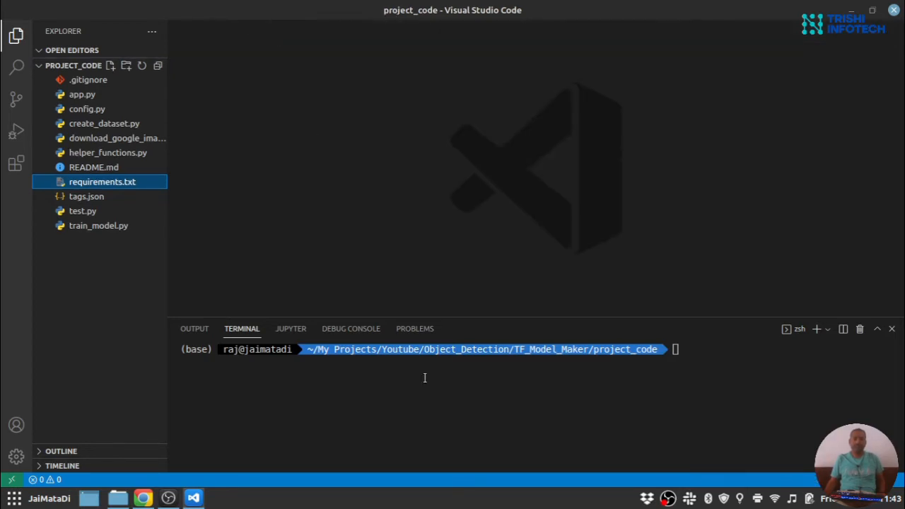
text(conda)
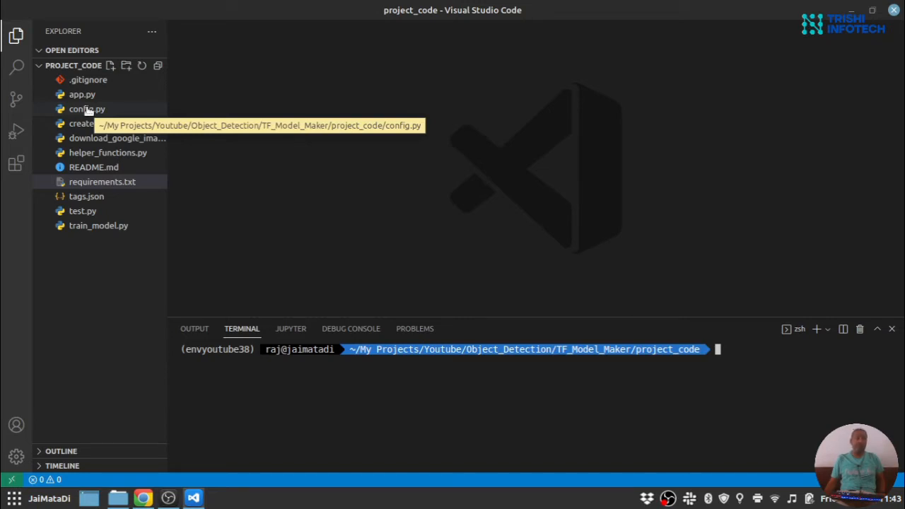
In config.py, change NUMBER_OF_IMAGES_PER_CLASS on line 39 from 5 to 15.
click(86, 109)
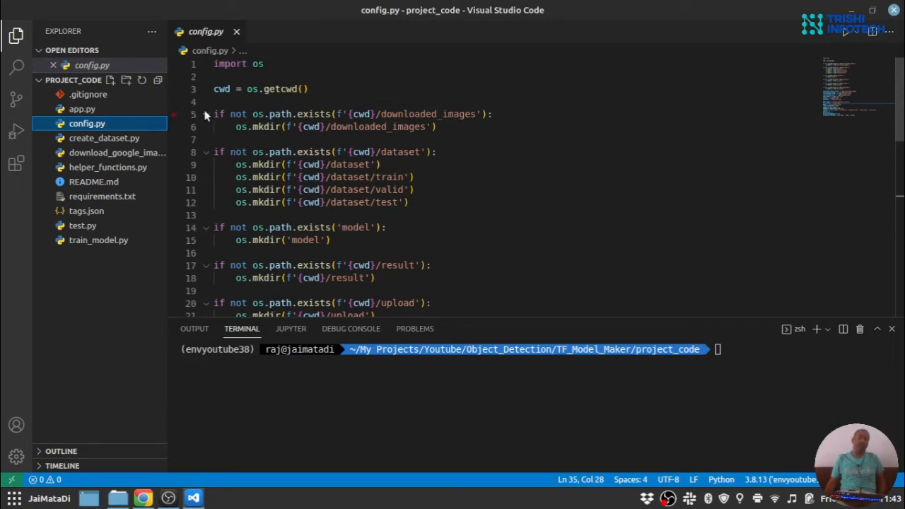
scroll(down, 3)
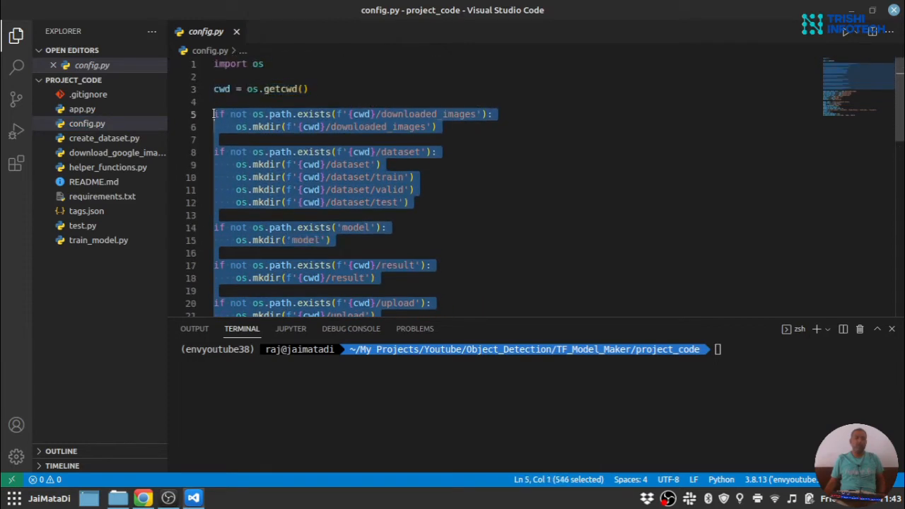
scroll(down, 3)
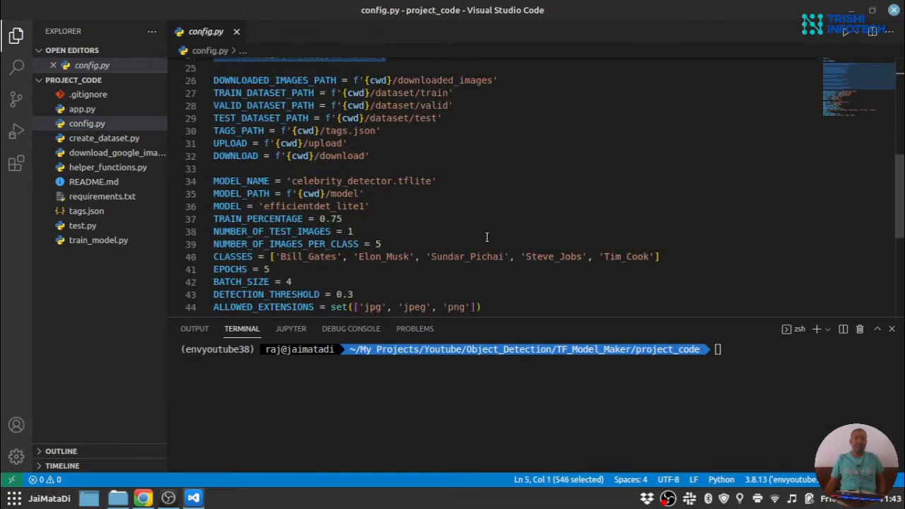
mouse_move(275, 80)
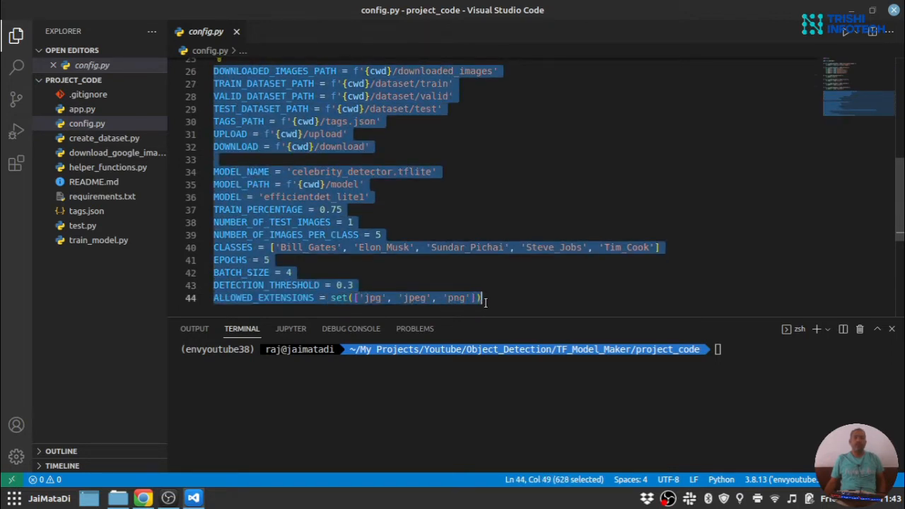
mouse_move(532, 233)
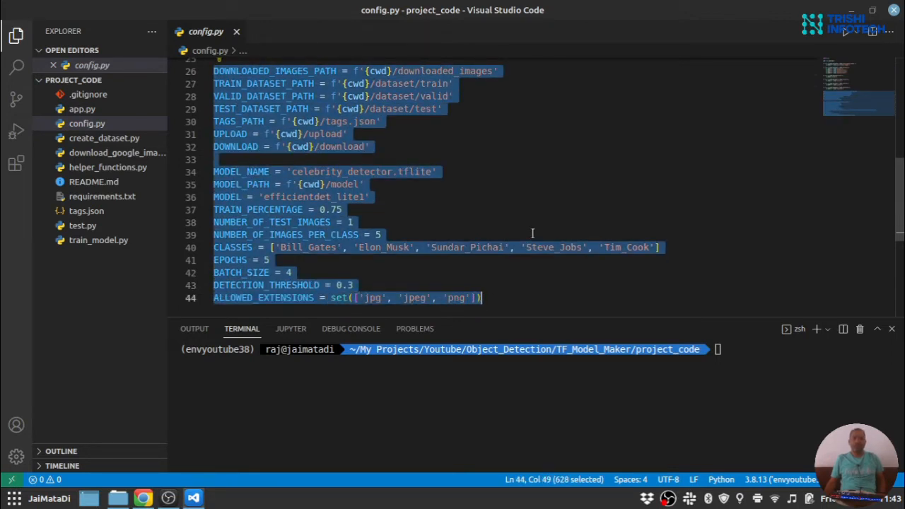
click(395, 217)
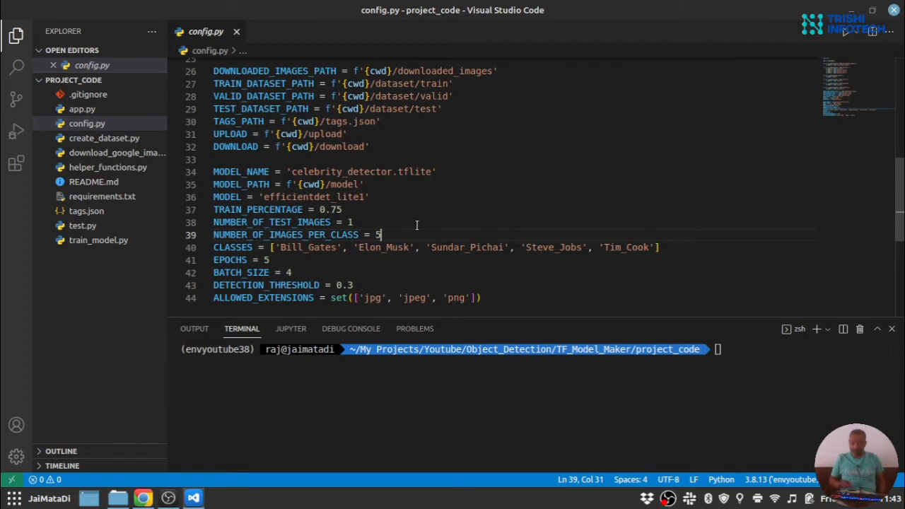
key(Backspace)
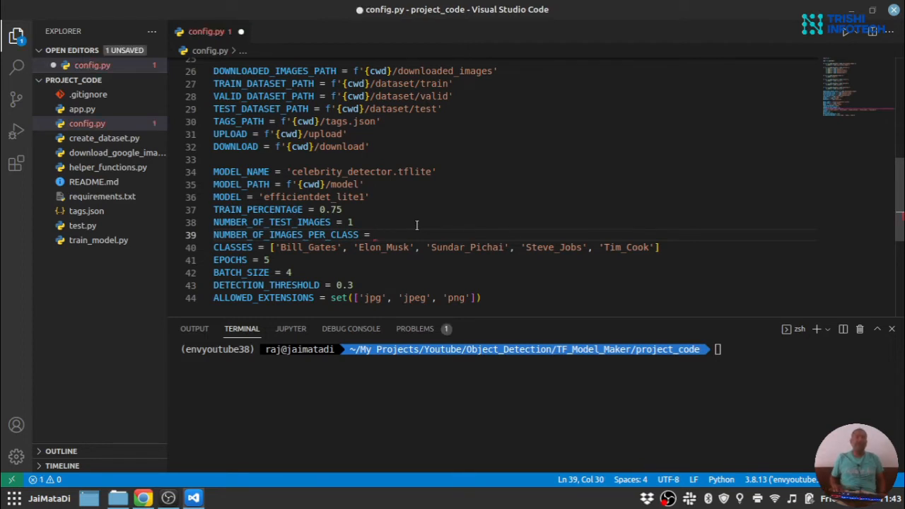
text(15)
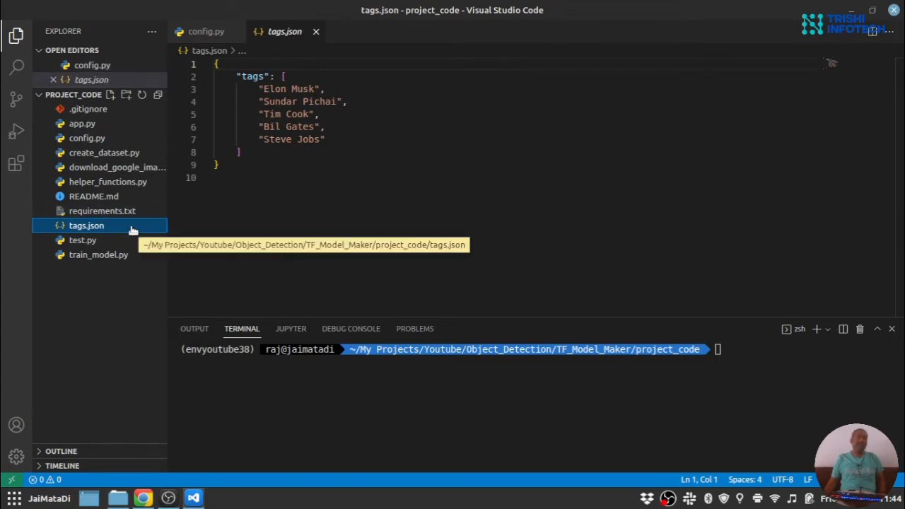
mouse_move(134, 182)
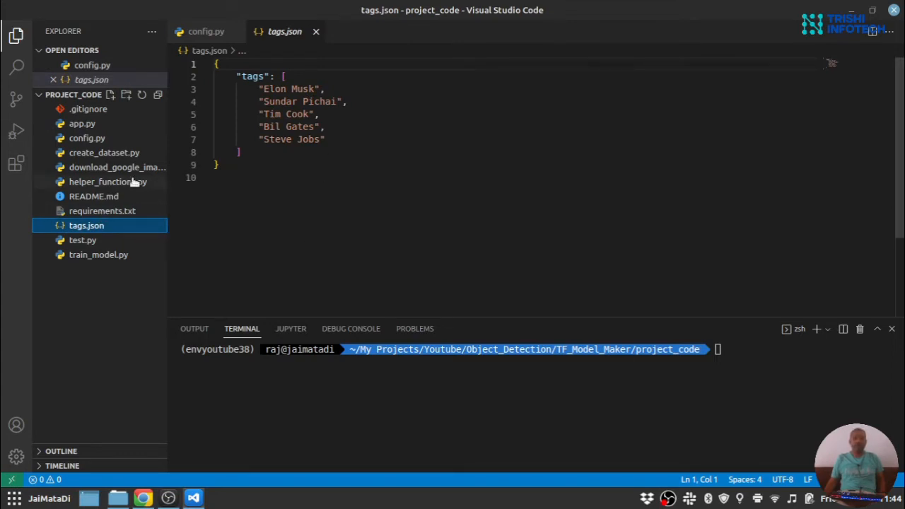
mouse_move(104, 167)
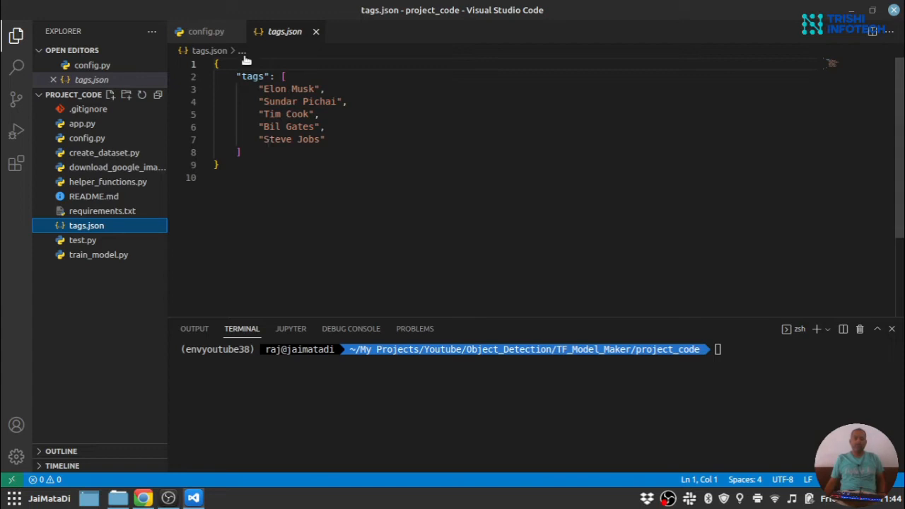
Switch between editor tabs to confirm config.py's 15 images per class and reach download_google_images.py.
click(206, 31)
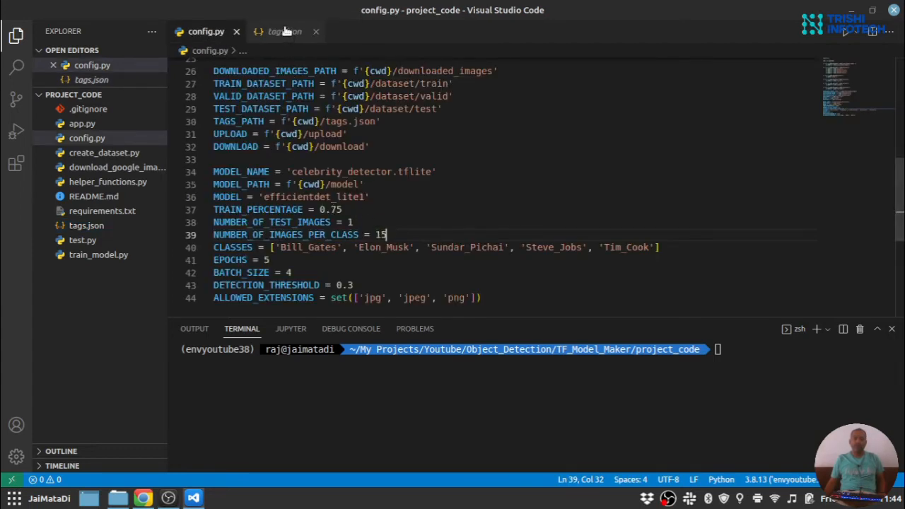
click(284, 31)
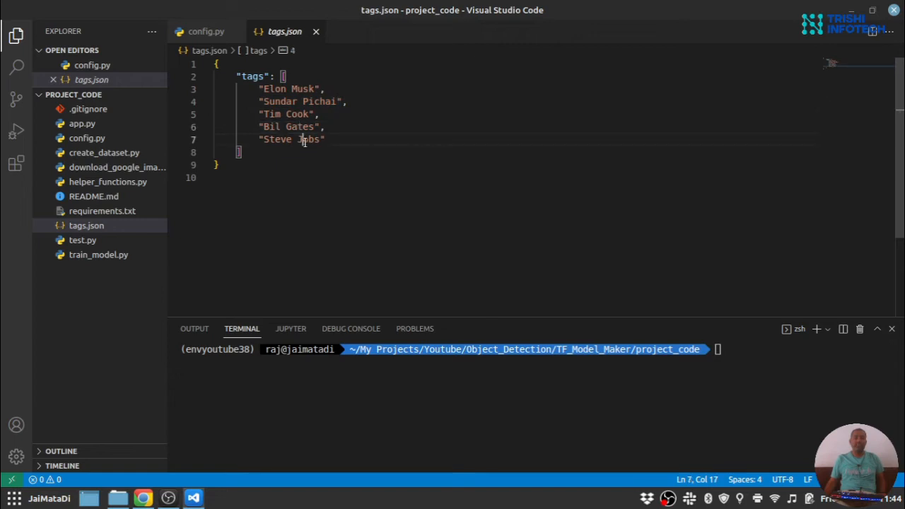
click(206, 32)
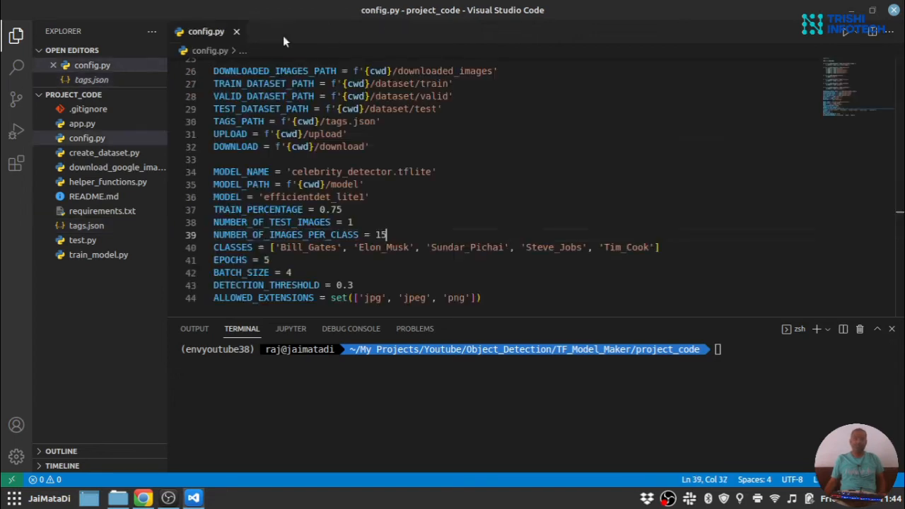
click(237, 32)
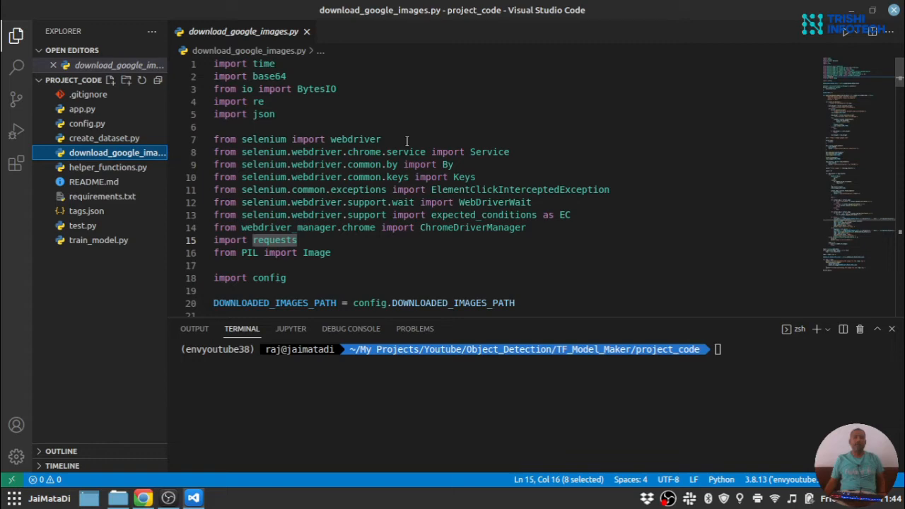
Scroll download_google_images.py down to the per-tag download loop and driver quit.
scroll(down, 3)
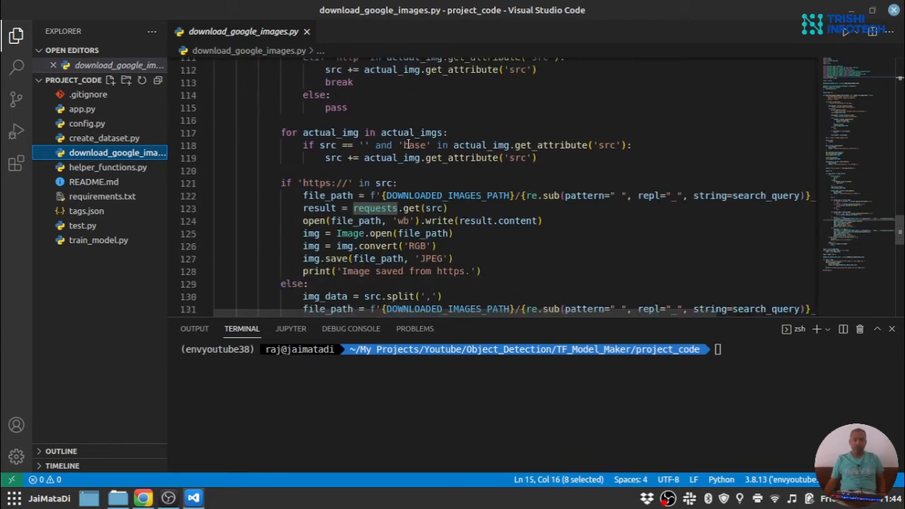
scroll(down, 3)
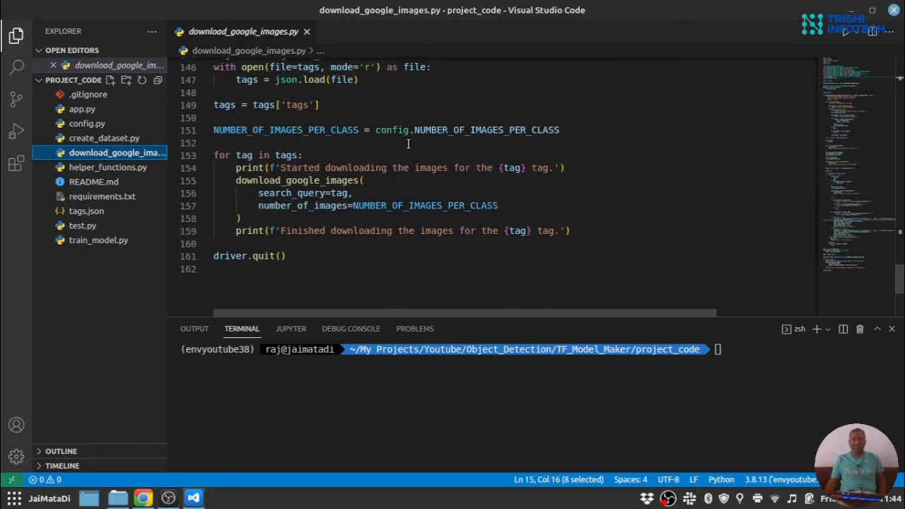
mouse_move(313, 188)
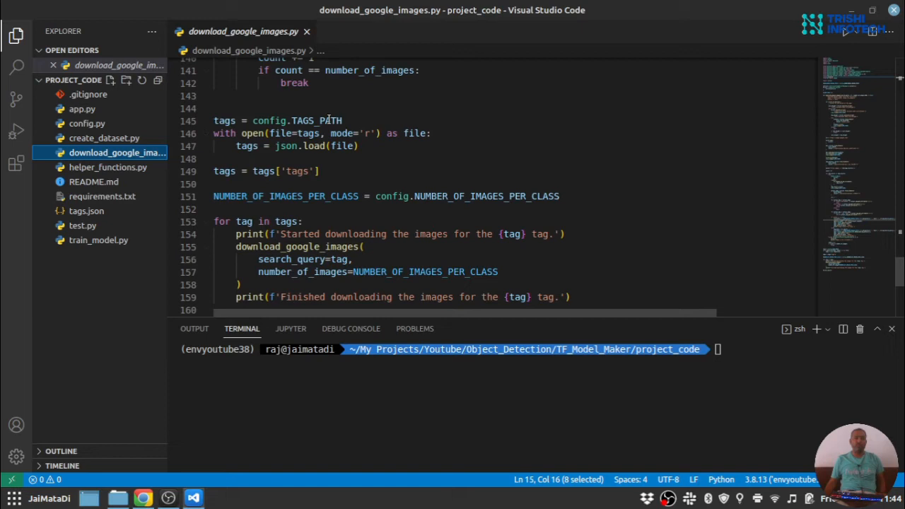
scroll(down, 3)
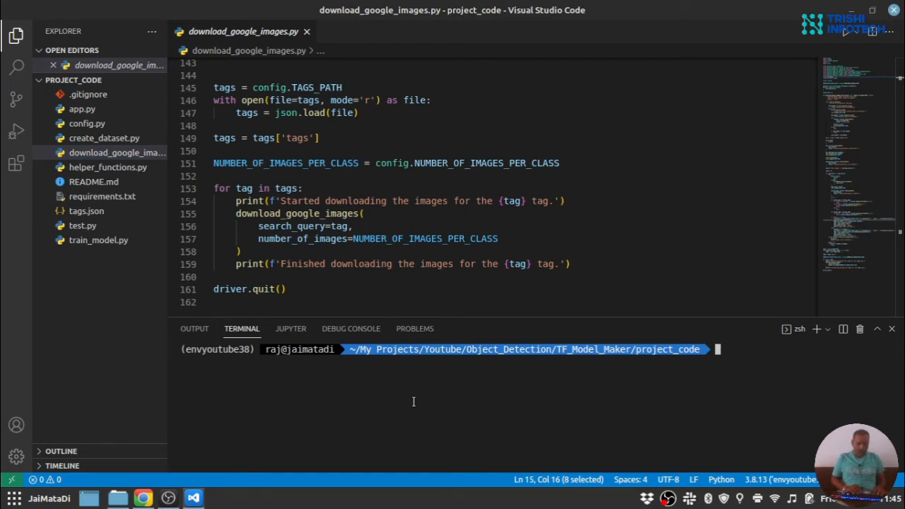
Run 'python download_google_images.py' and scroll the Elon Musk Google Images results.
text(python download_google_images.py)
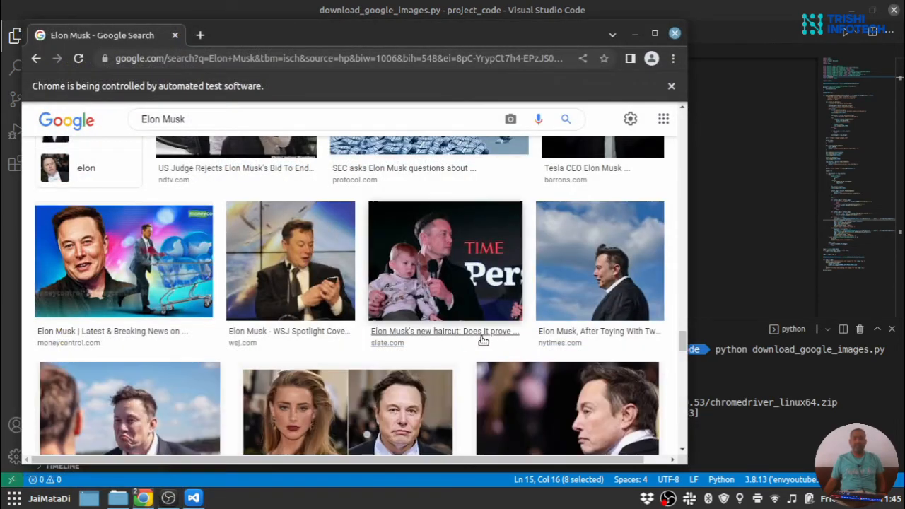
scroll(down, 3)
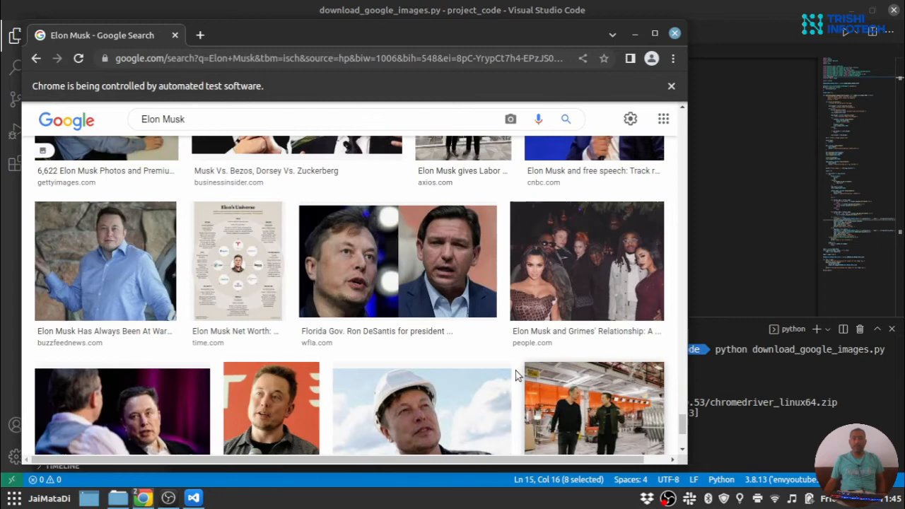
scroll(down, 3)
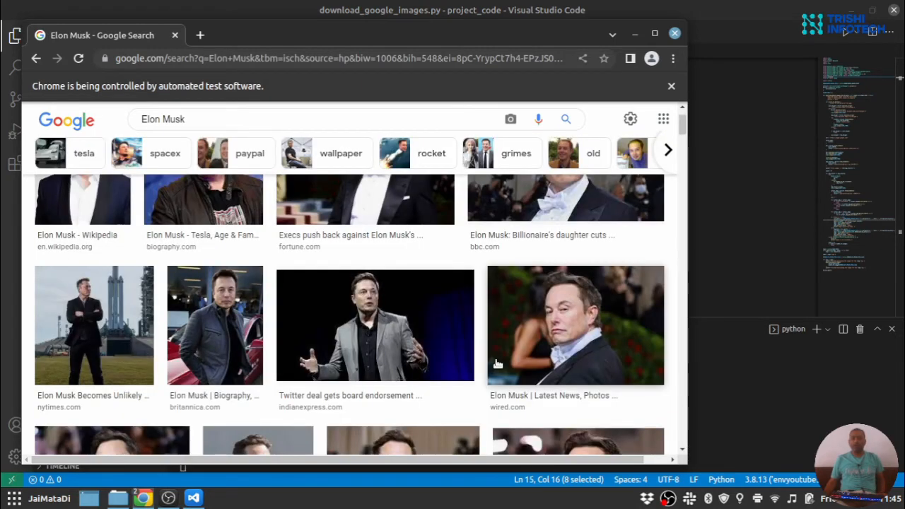
mouse_move(570, 395)
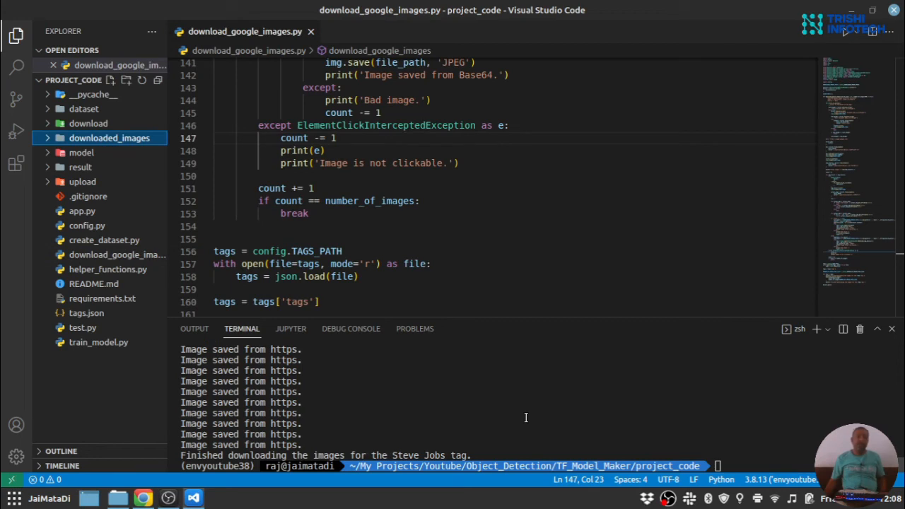
mouse_move(514, 415)
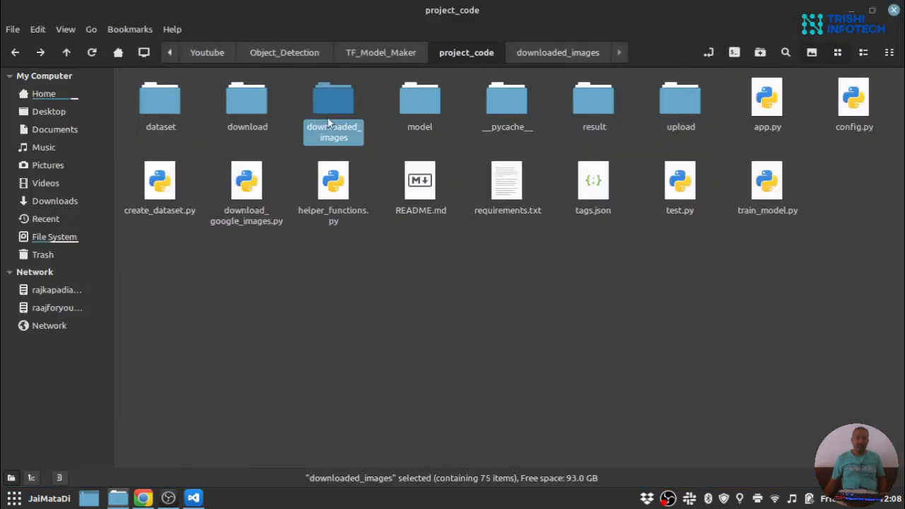
Open downloaded_images, scroll the thumbnails, and select Steve Jobs images 5 and 1 and Bill Gates image 9.
double_click(333, 103)
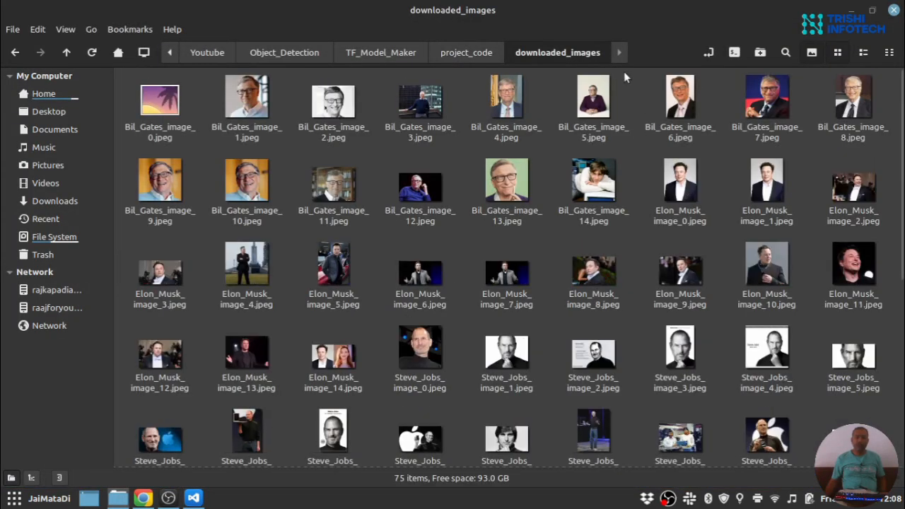
scroll(down, 3)
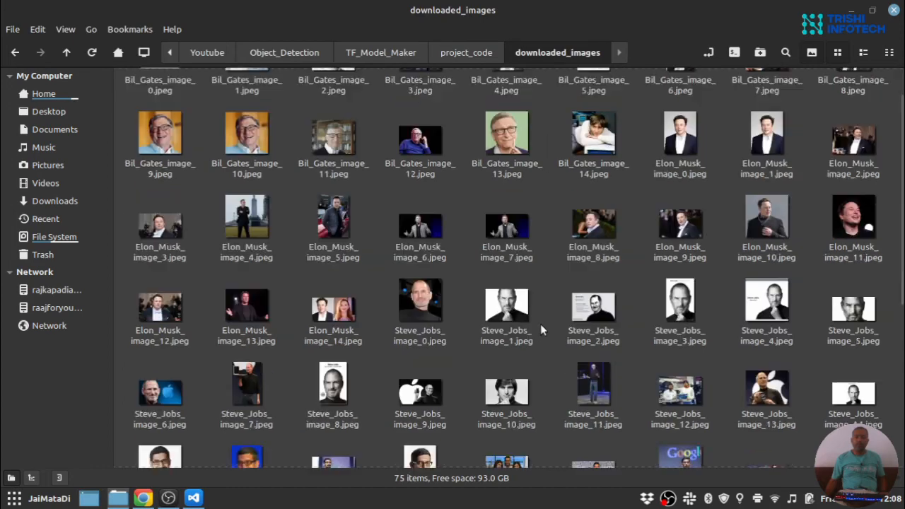
scroll(down, 3)
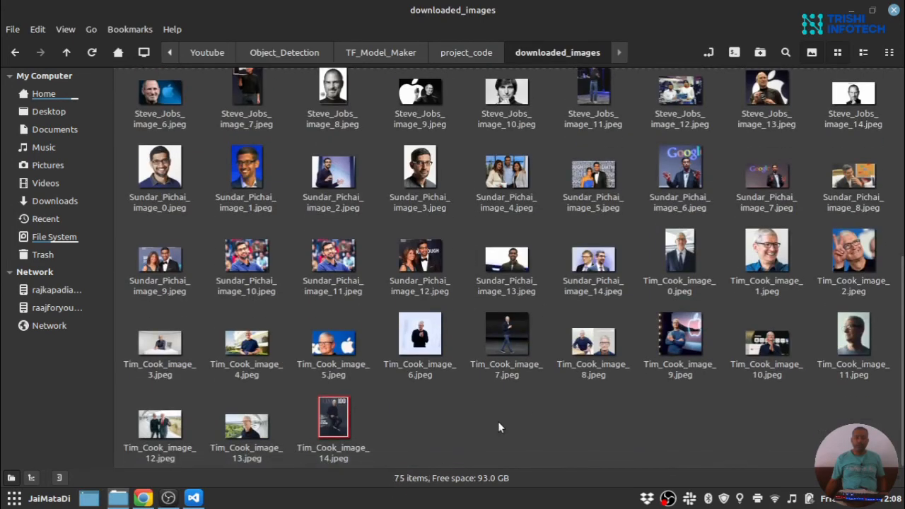
mouse_move(541, 394)
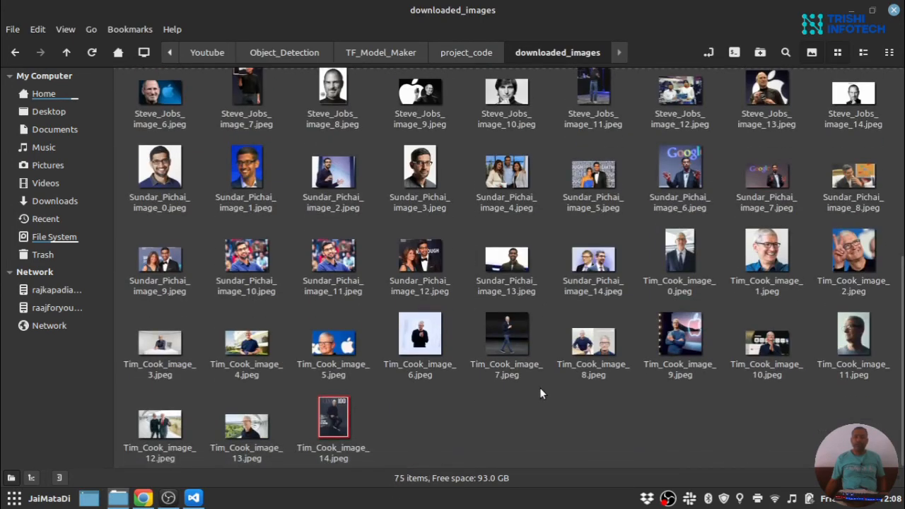
scroll(up, 3)
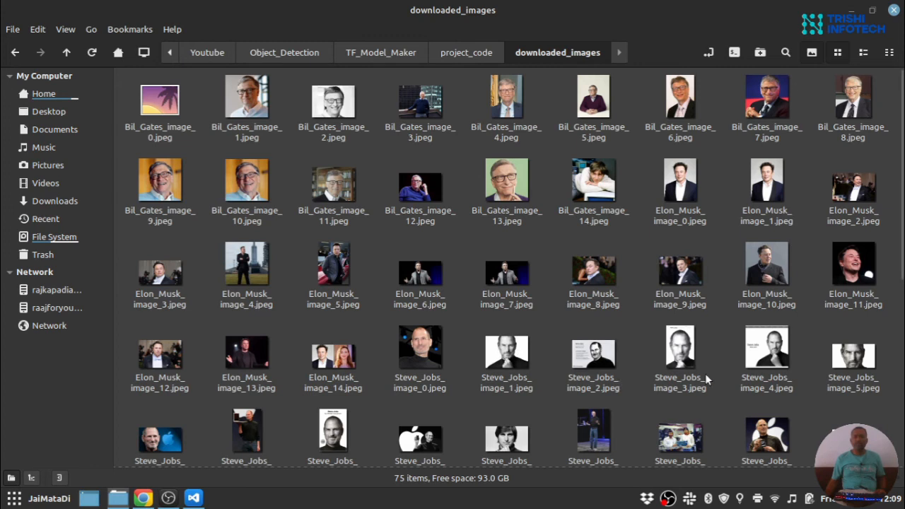
click(853, 357)
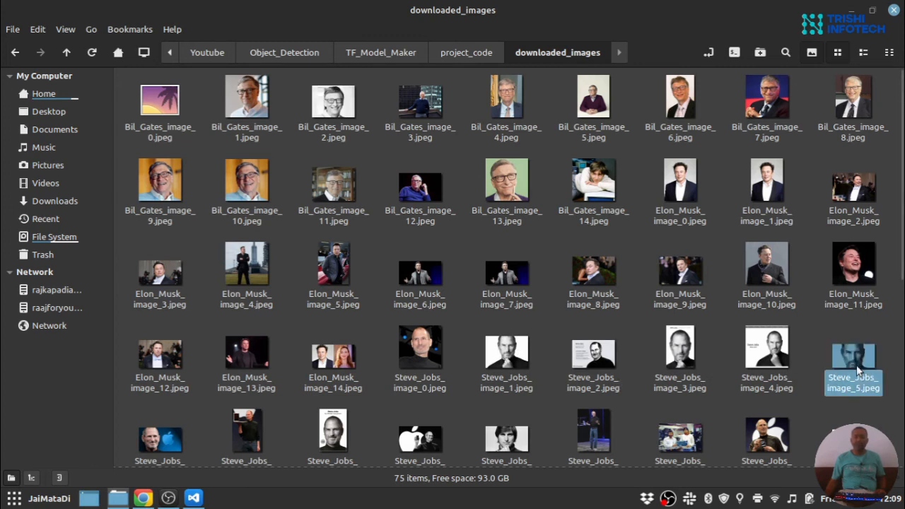
click(506, 352)
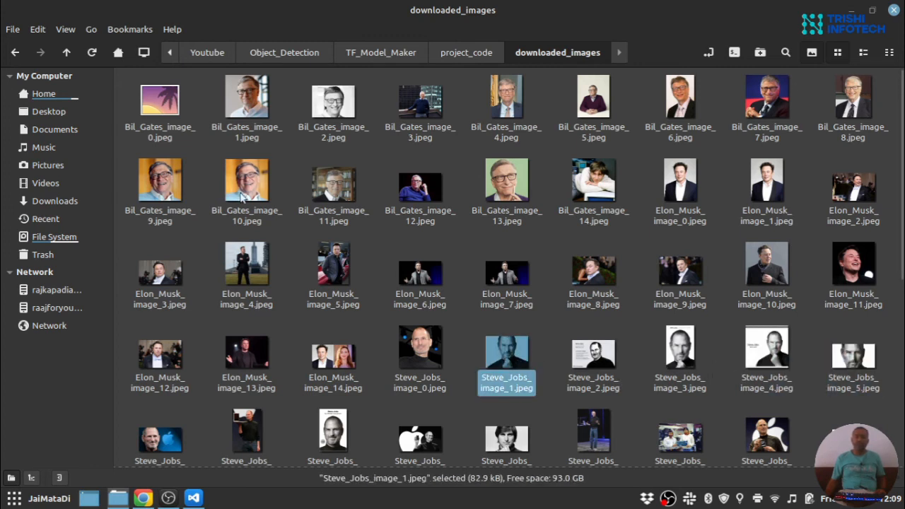
click(160, 180)
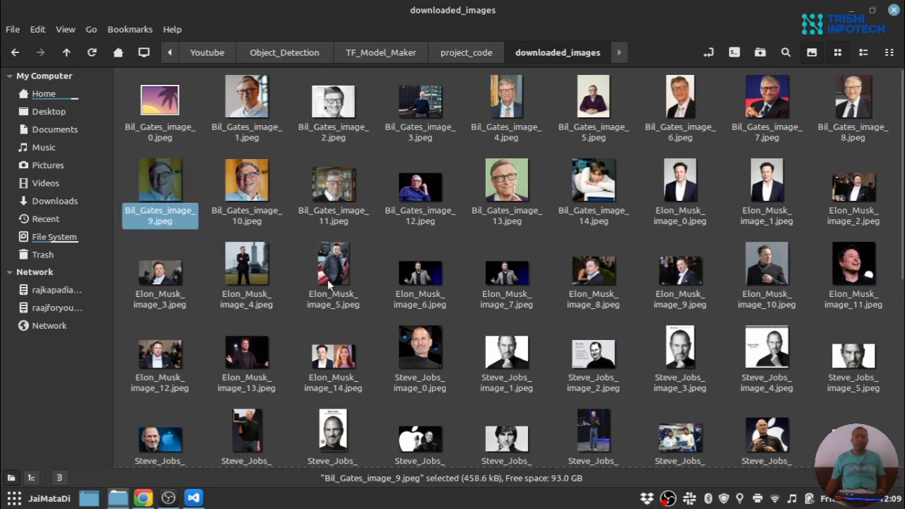
mouse_move(291, 298)
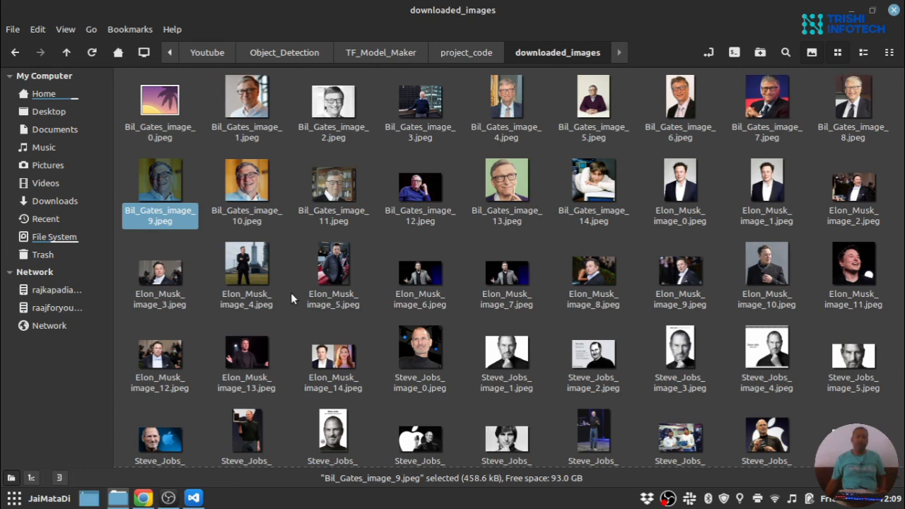
mouse_move(360, 330)
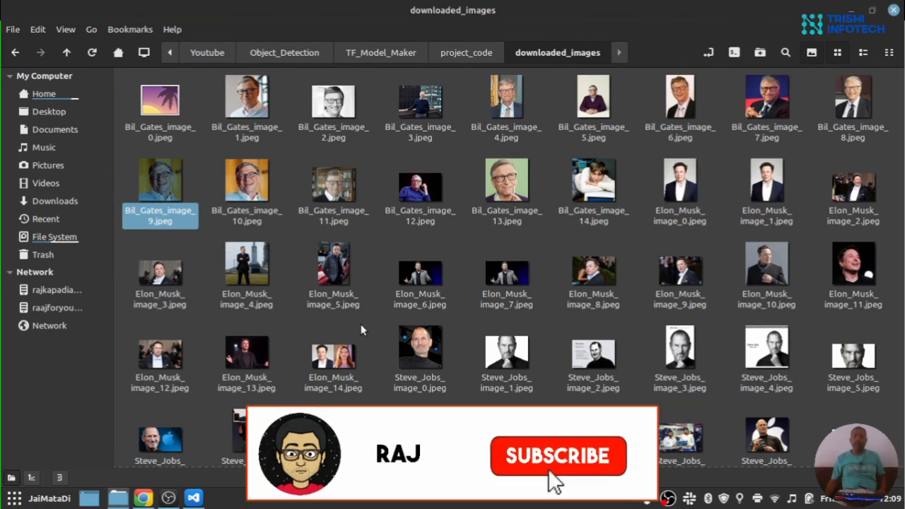
click(558, 455)
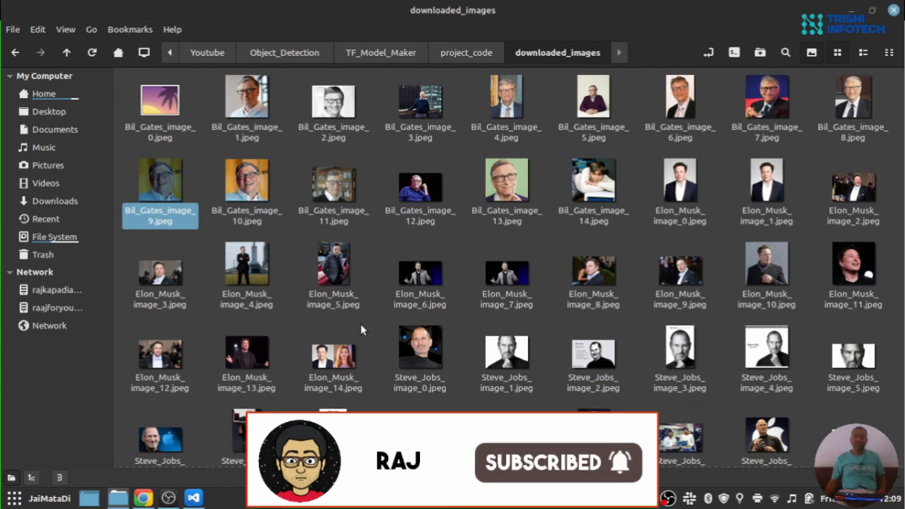